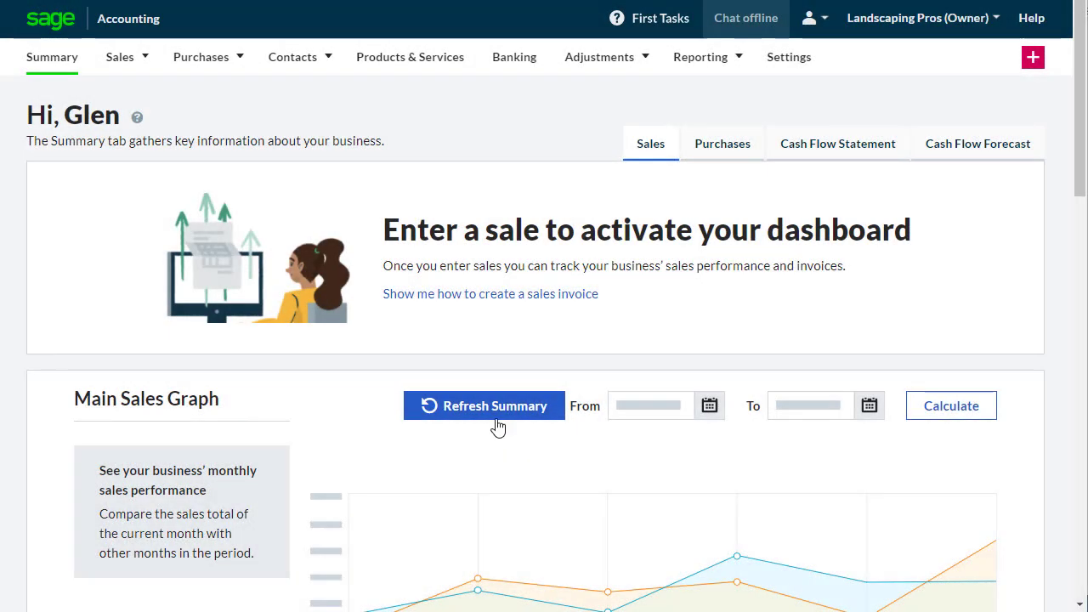
- Go to the Customers contact list from the Contacts menu
click(292, 57)
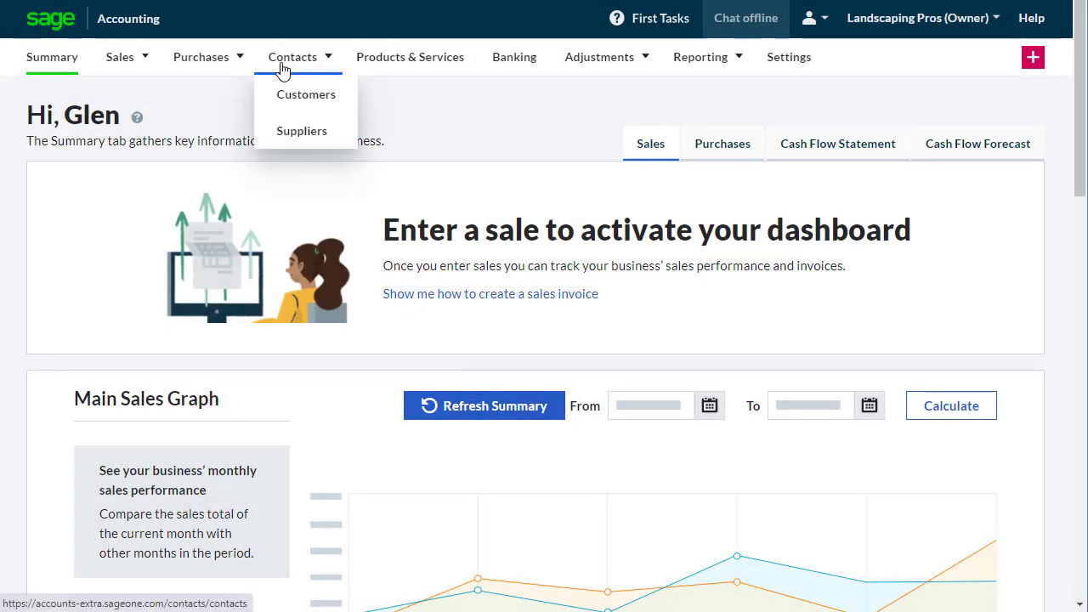
click(292, 58)
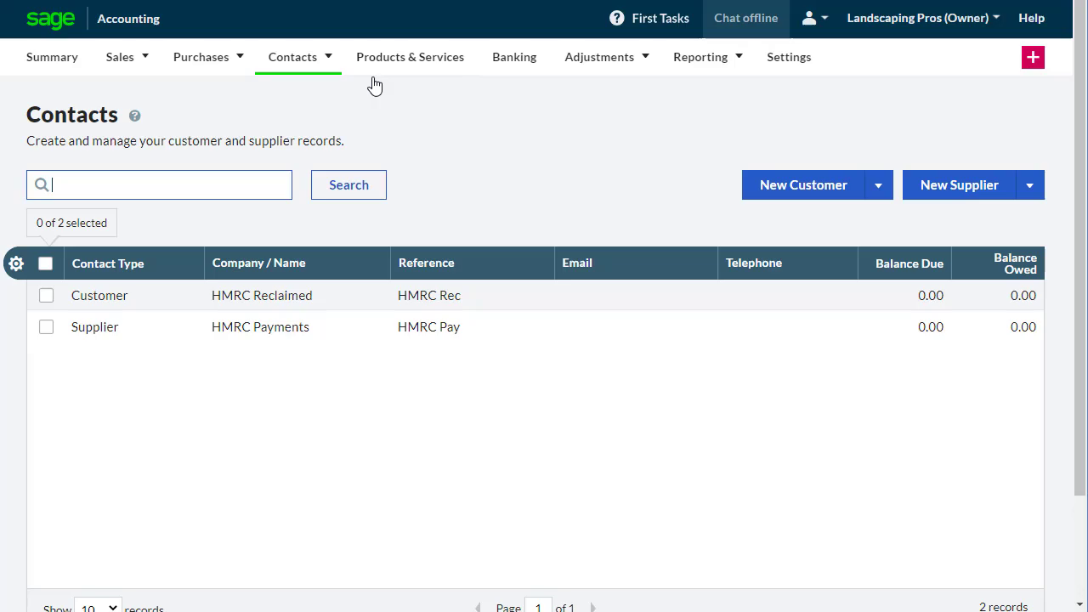
- Start a new customer with business name Greenway's Court Care Home
click(802, 184)
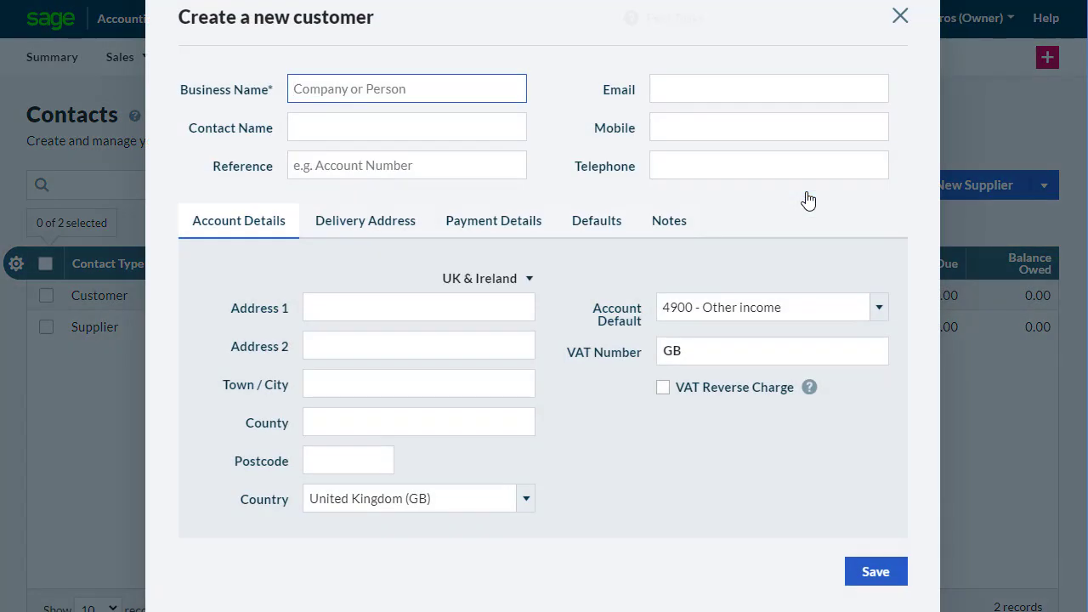
text(G)
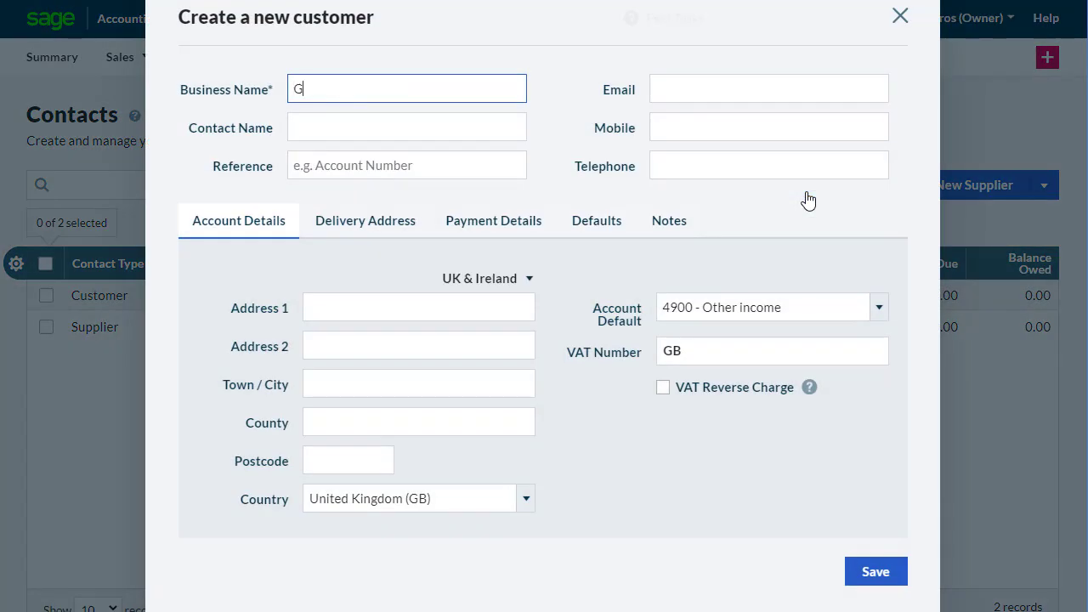
text(reenway's)
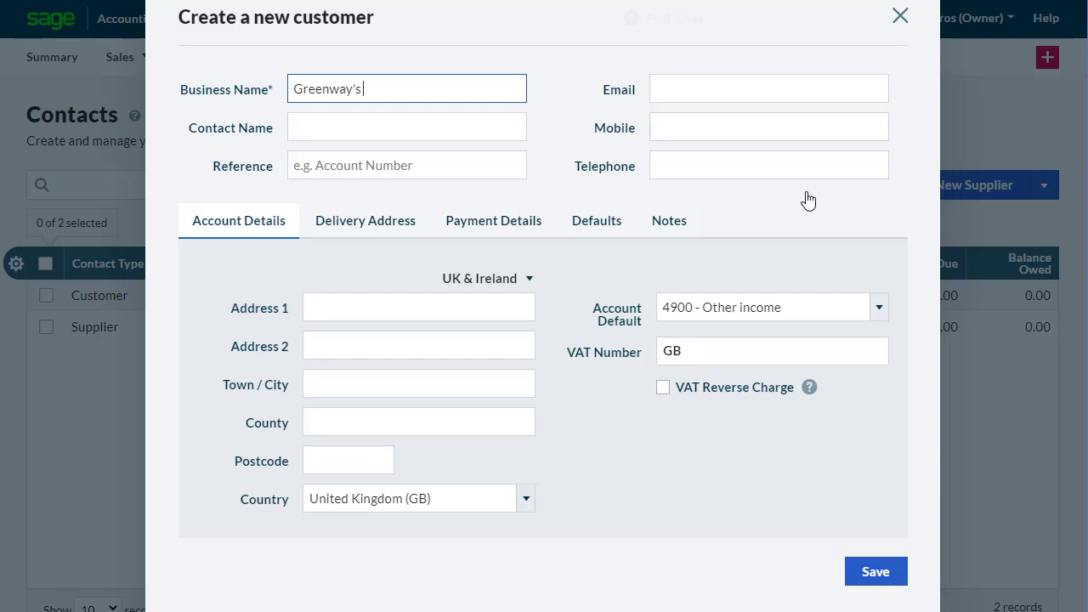
text(Court Care Home)
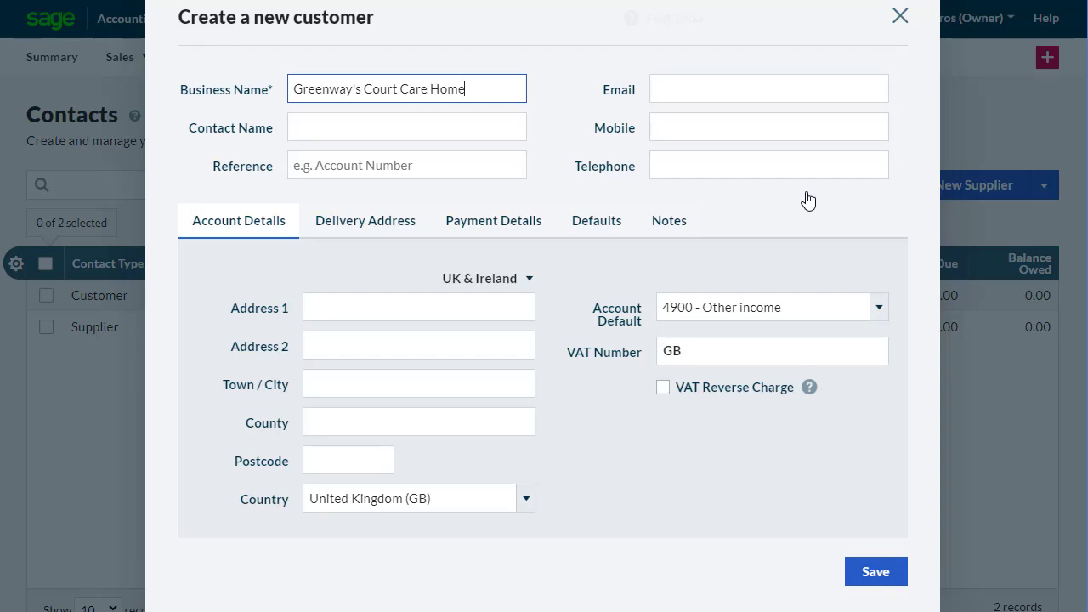
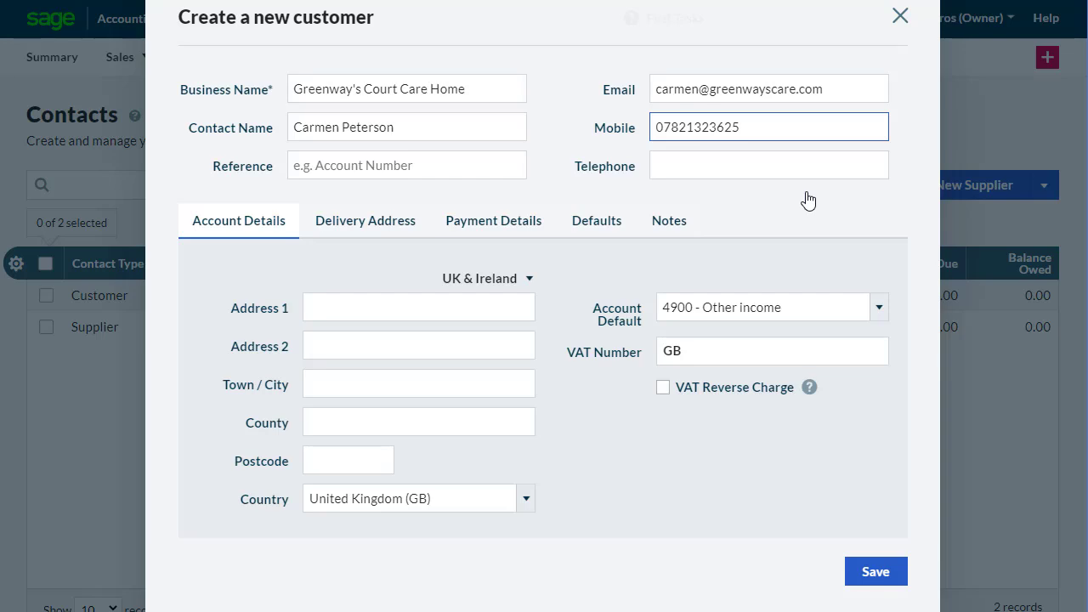
click(487, 279)
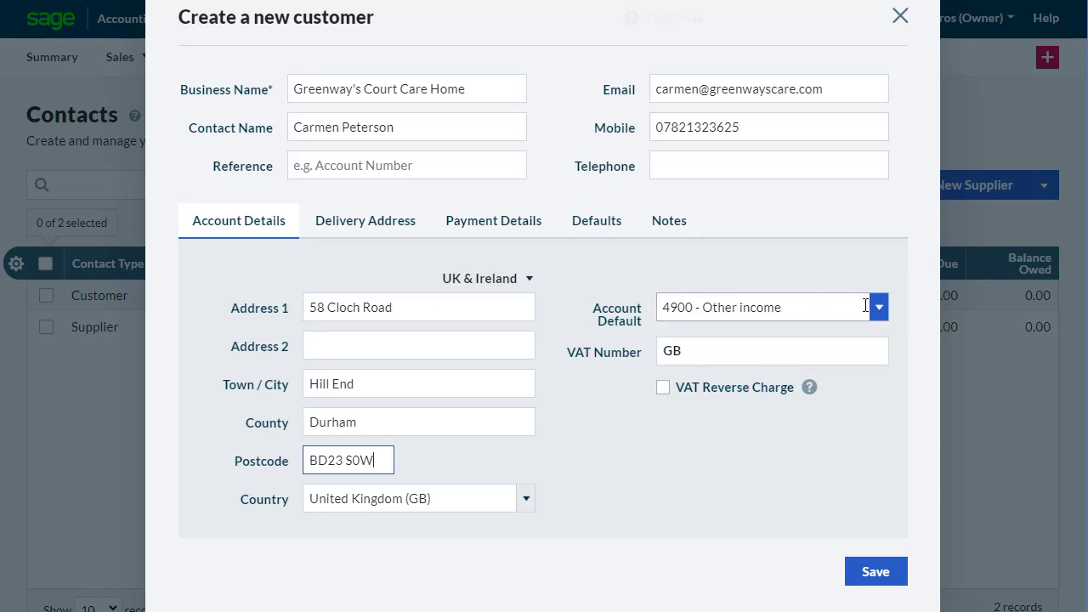
- Set 4010 - Sales - Services as the default account, then view the delivery address
click(877, 306)
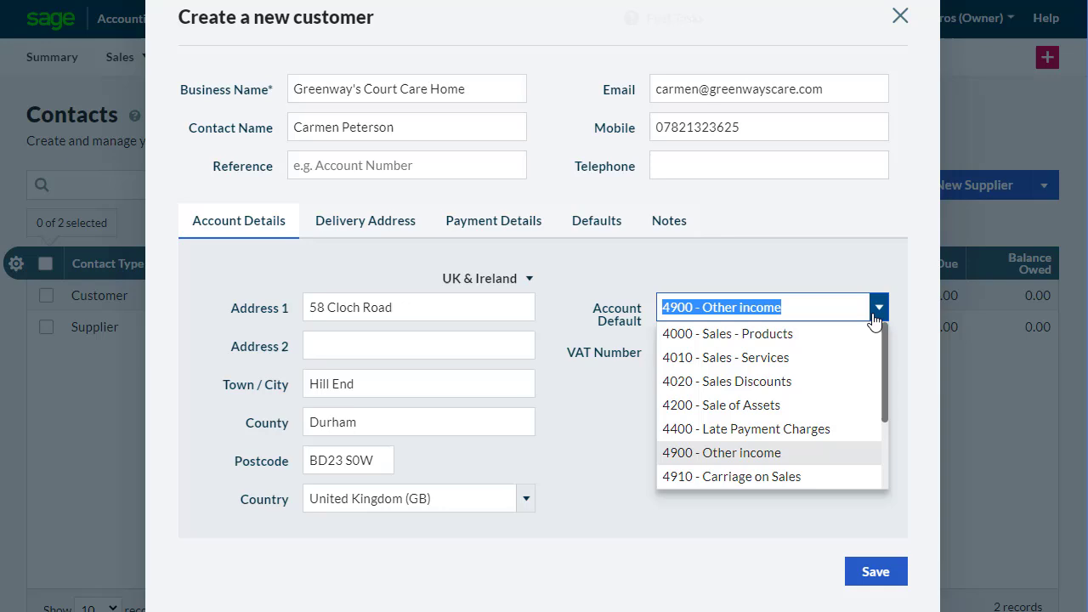
click(724, 357)
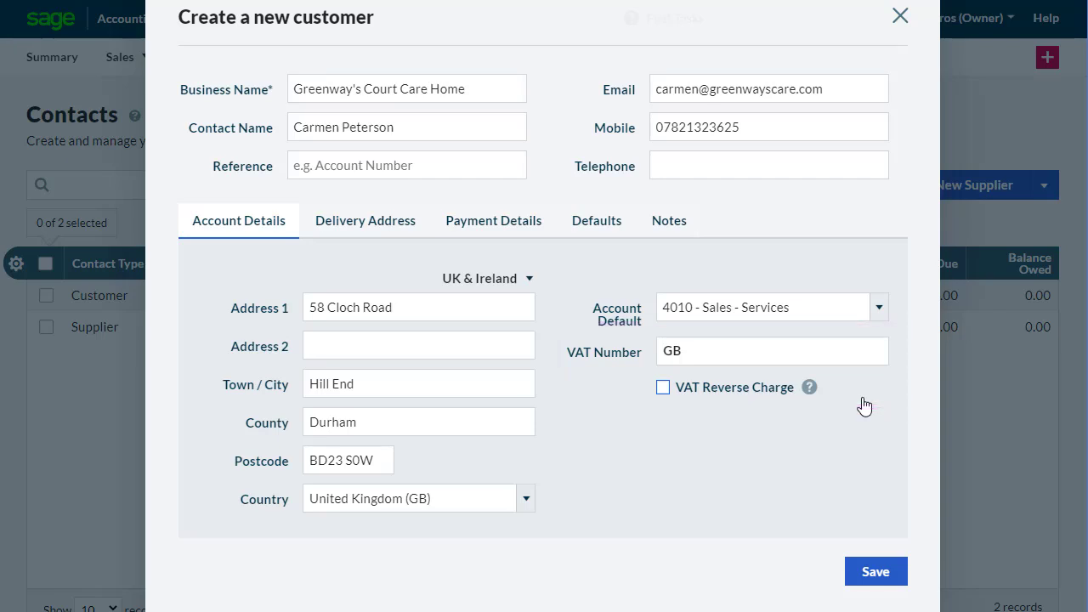
mouse_move(393, 271)
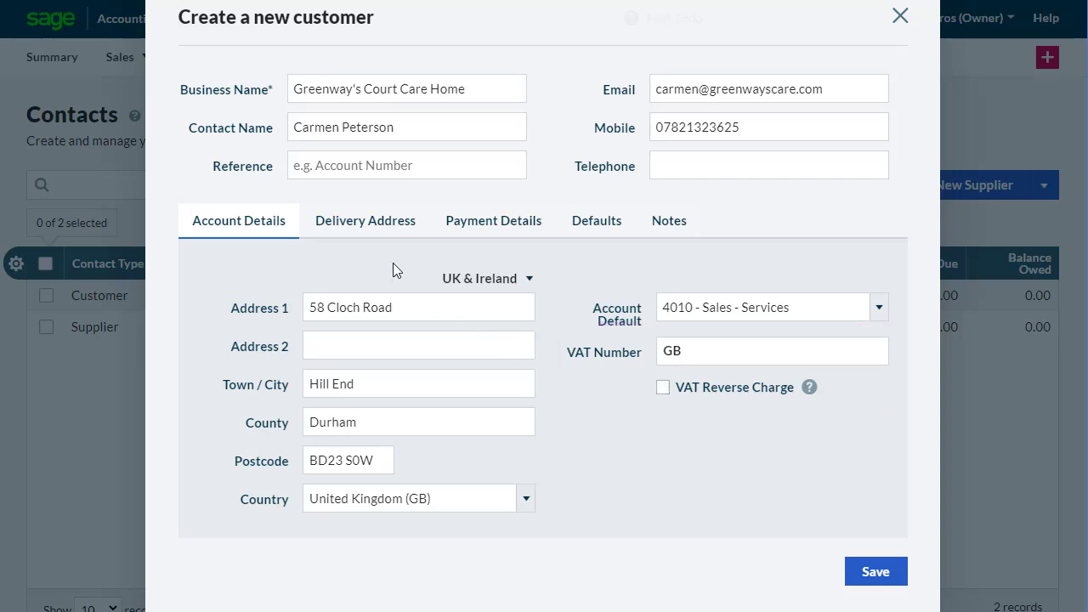
click(363, 221)
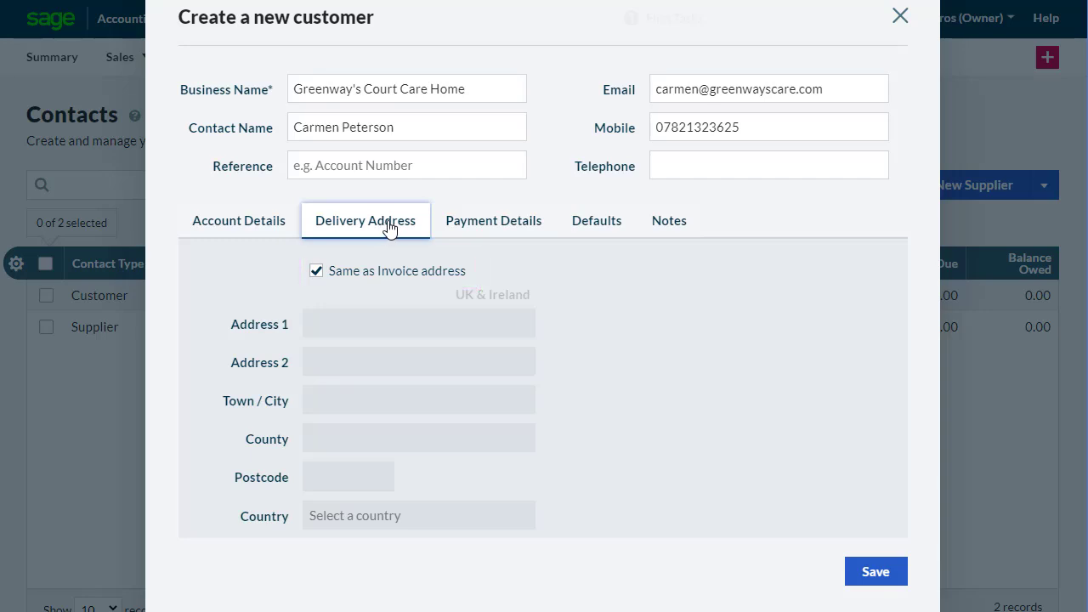
- In Payment Details, enable a credit limit of 500.00 for the customer
click(493, 221)
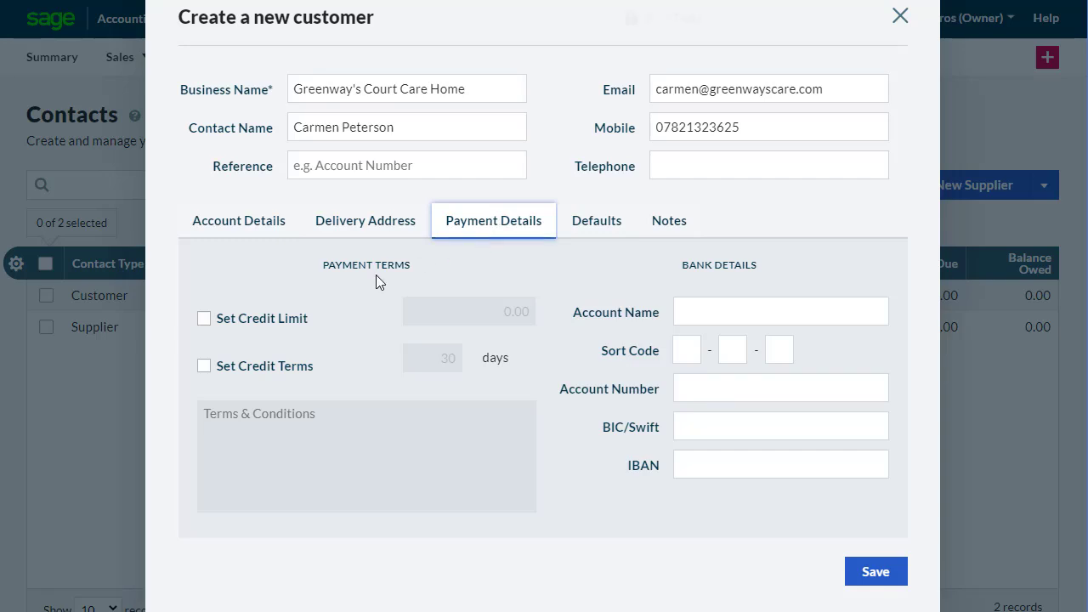
click(204, 318)
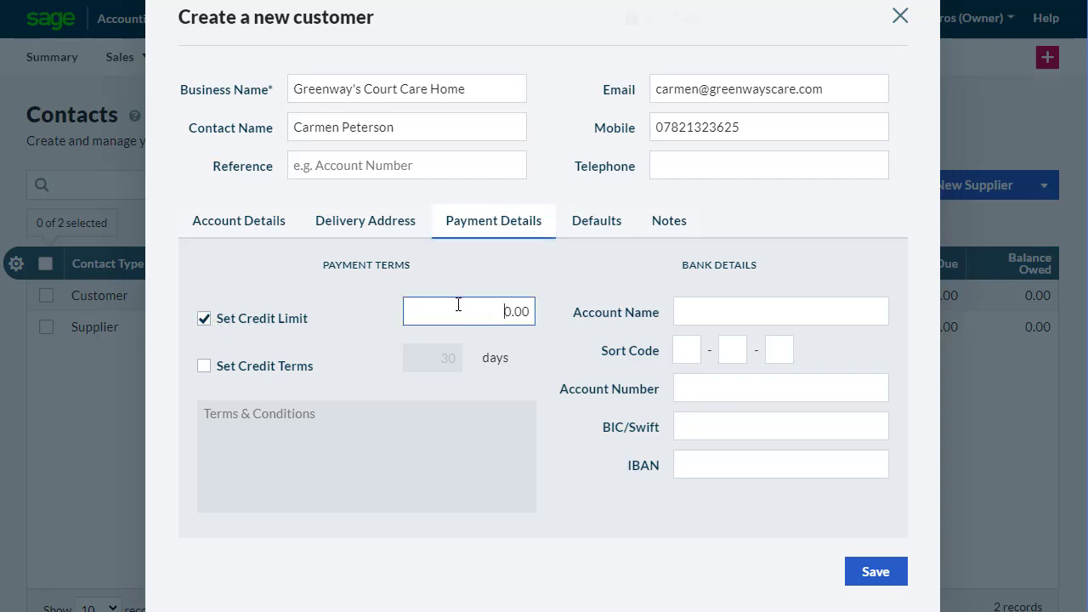
text(50)
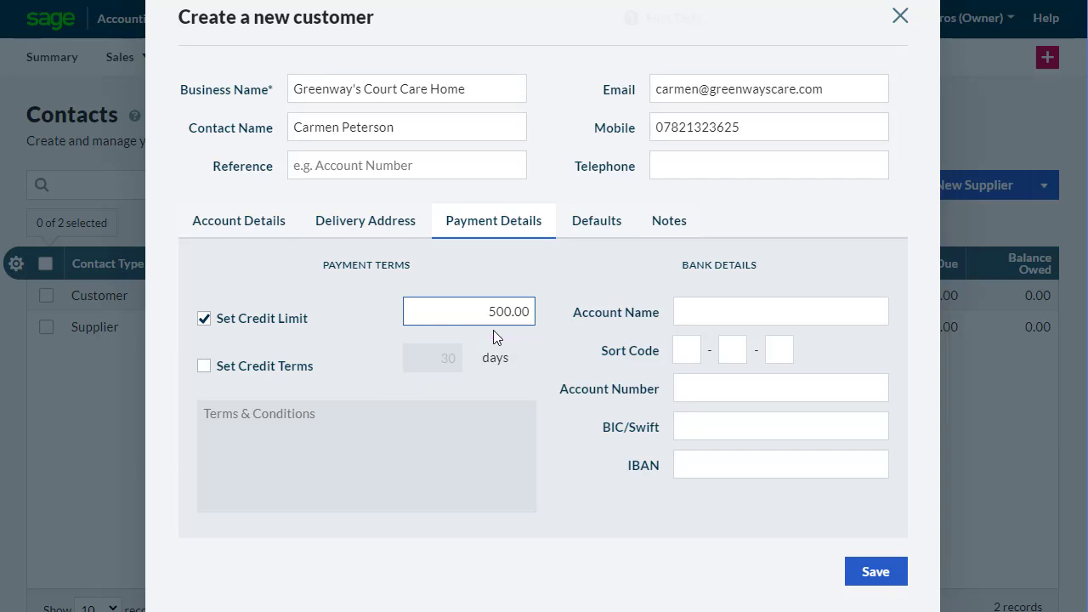
click(204, 366)
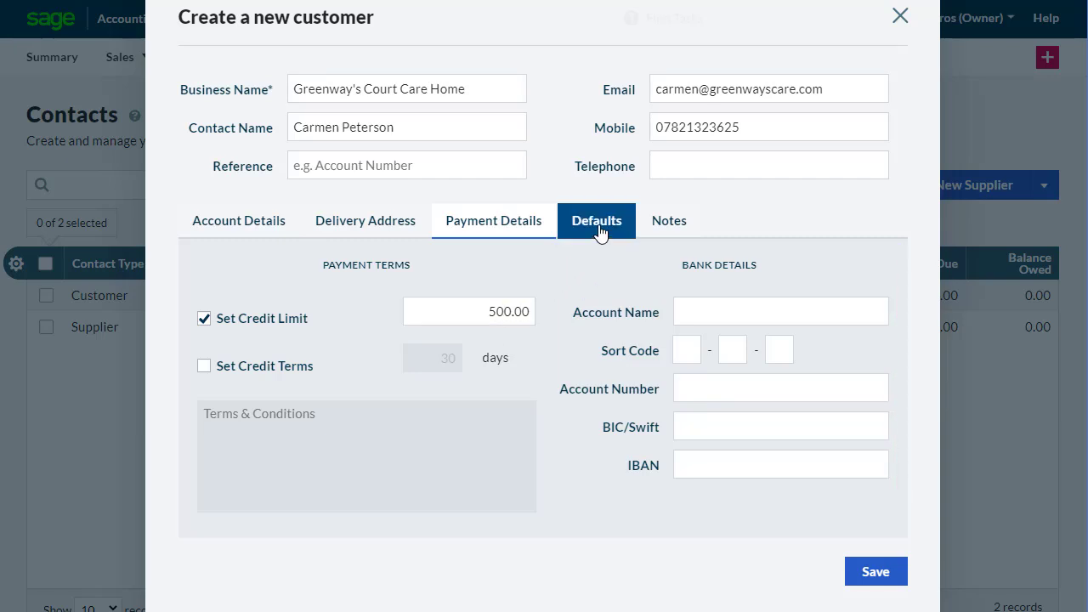
- Keep Pound Sterling (GBP) as default currency and save the customer record
click(595, 221)
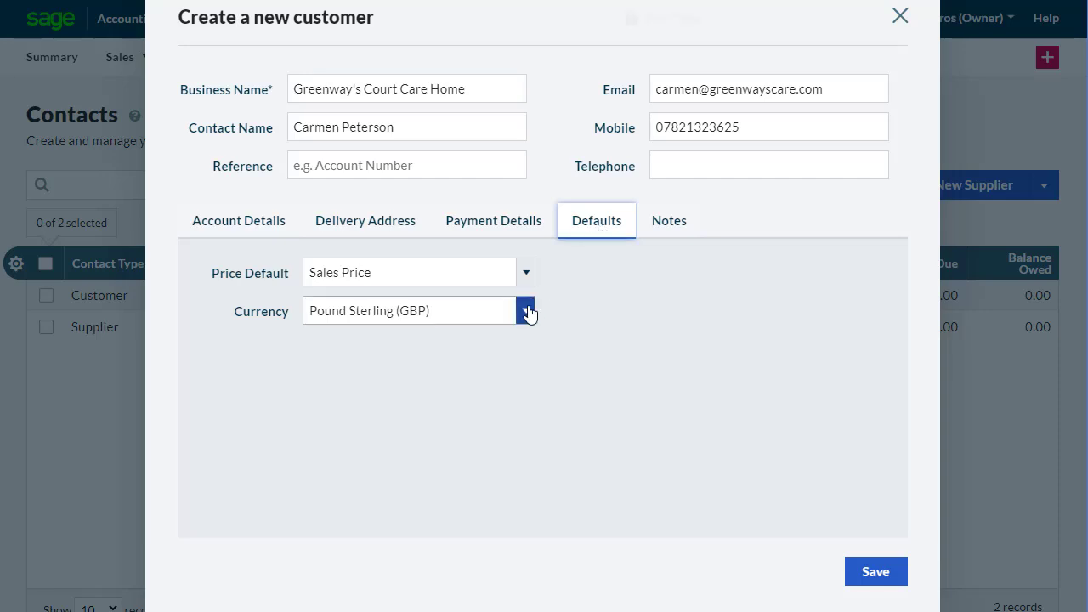
click(525, 310)
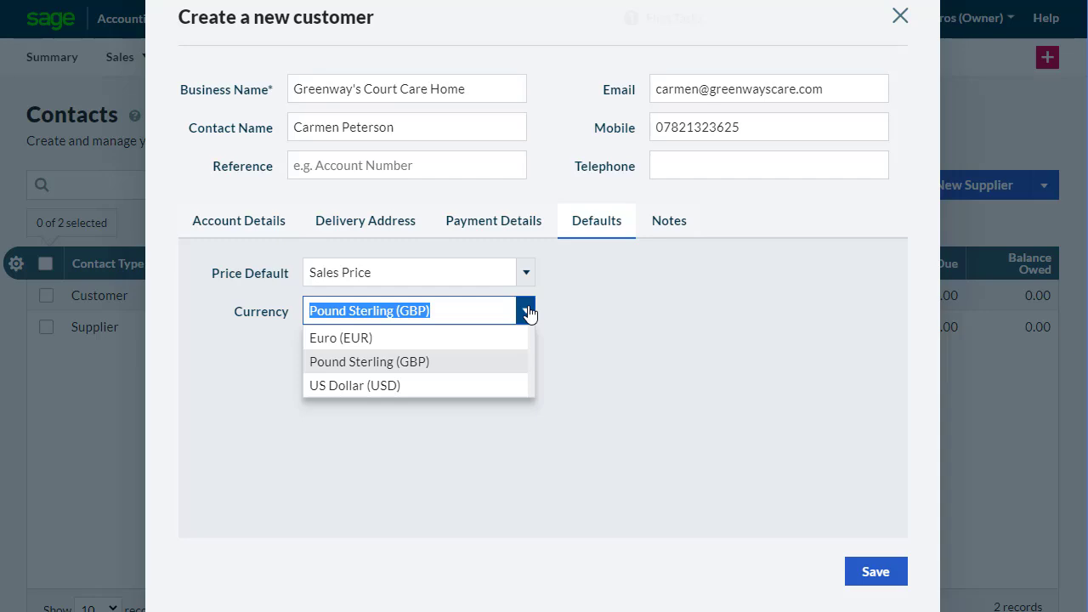
click(369, 360)
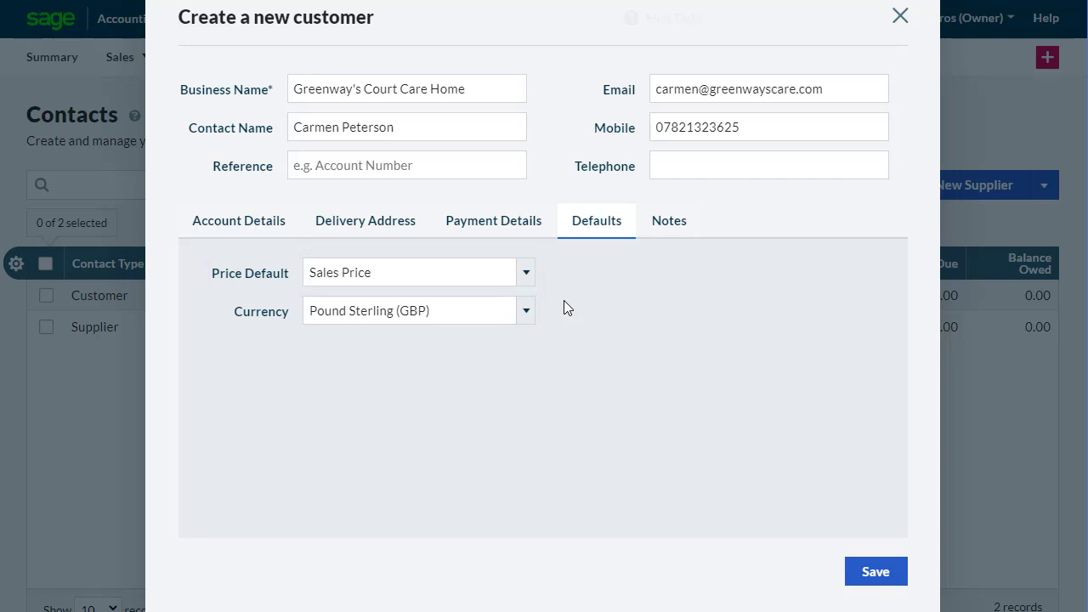
mouse_move(569, 306)
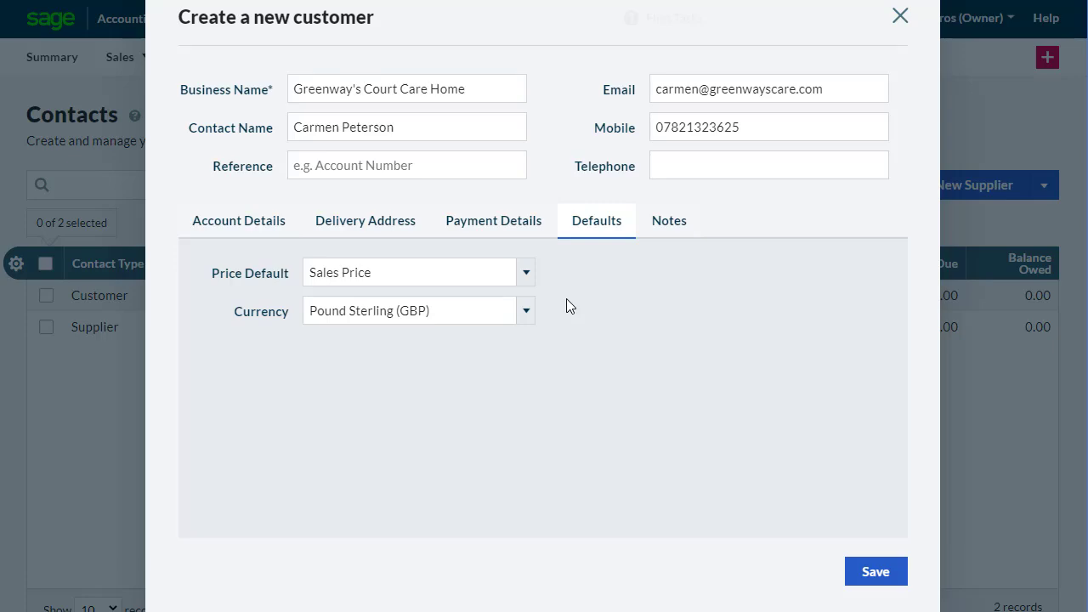
click(875, 572)
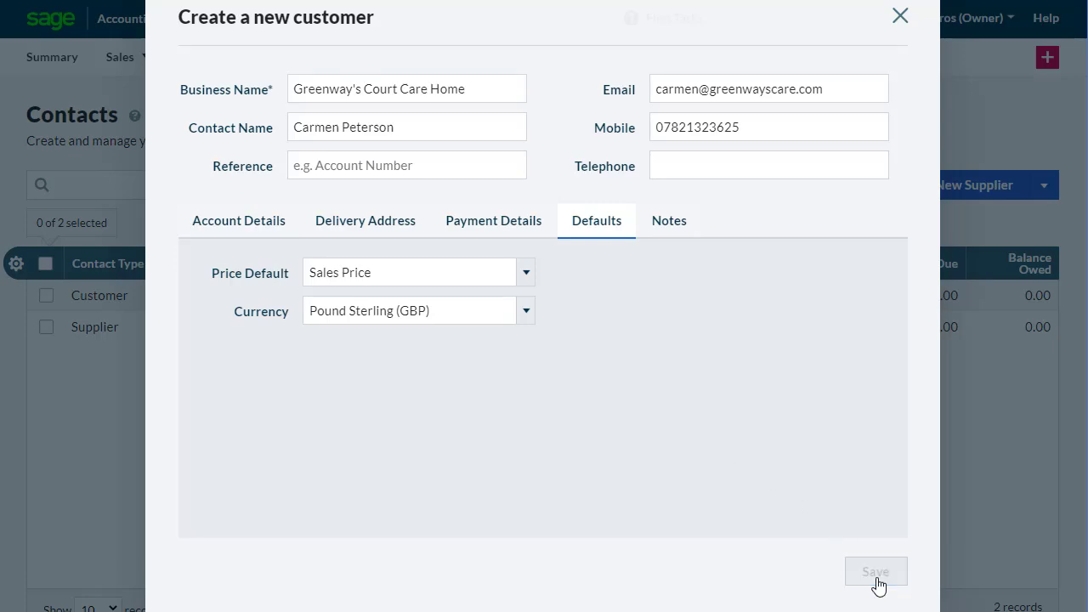
- Scroll through the Sage Support Resource Center UK homepage sections
click(875, 572)
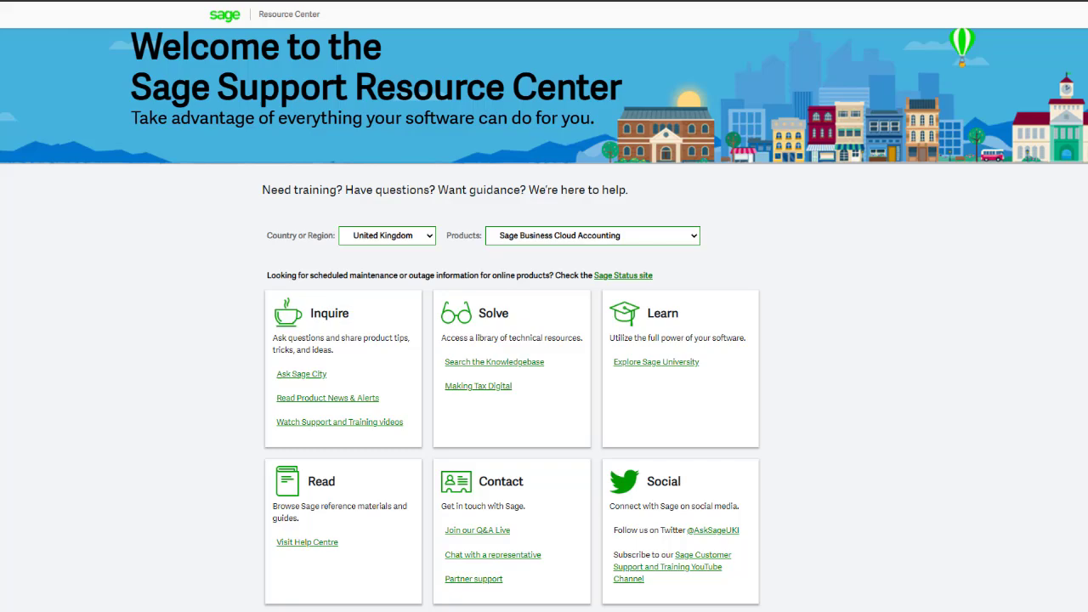
scroll(down, 3)
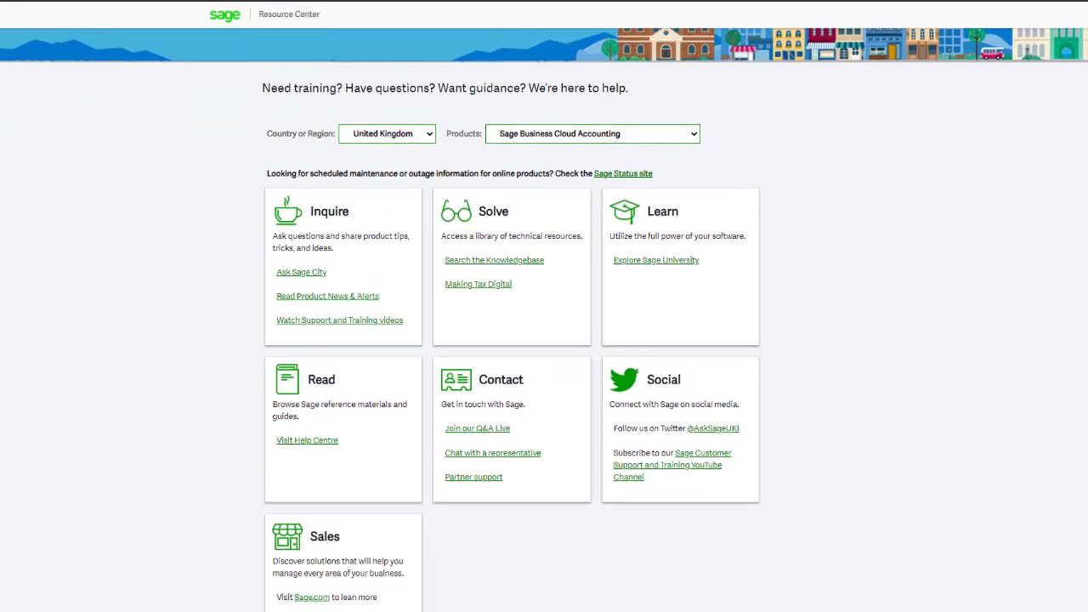
scroll(down, 3)
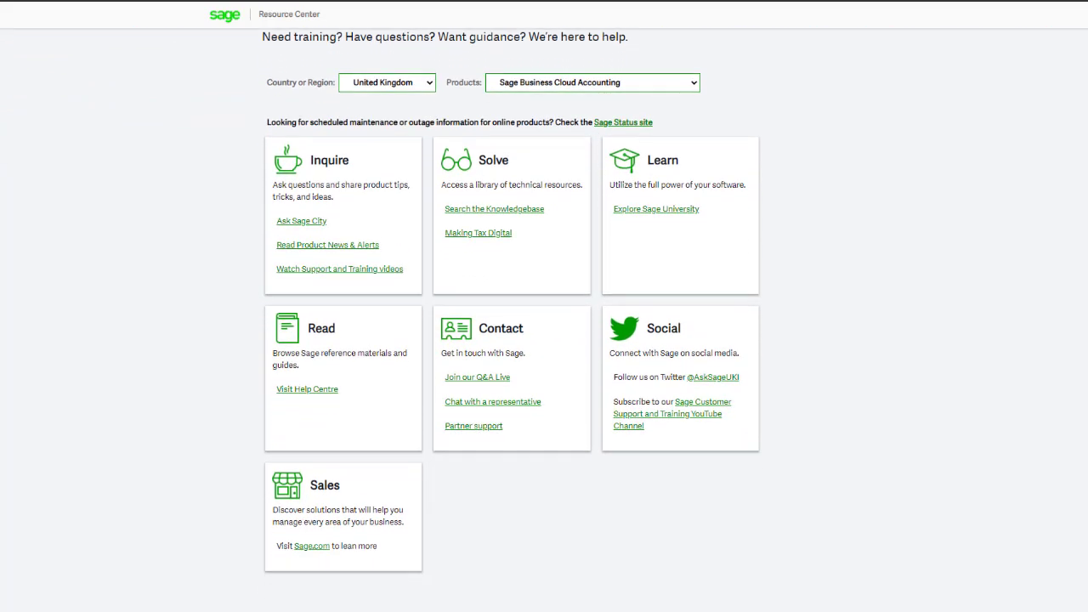